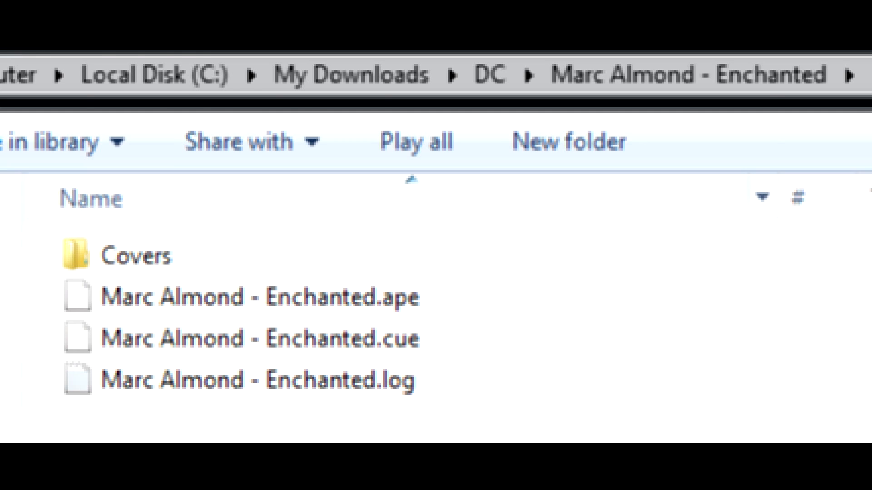
Enter the Marc Almond - Enchanted folder holding the APE, CUE and log files.
double_click(239, 337)
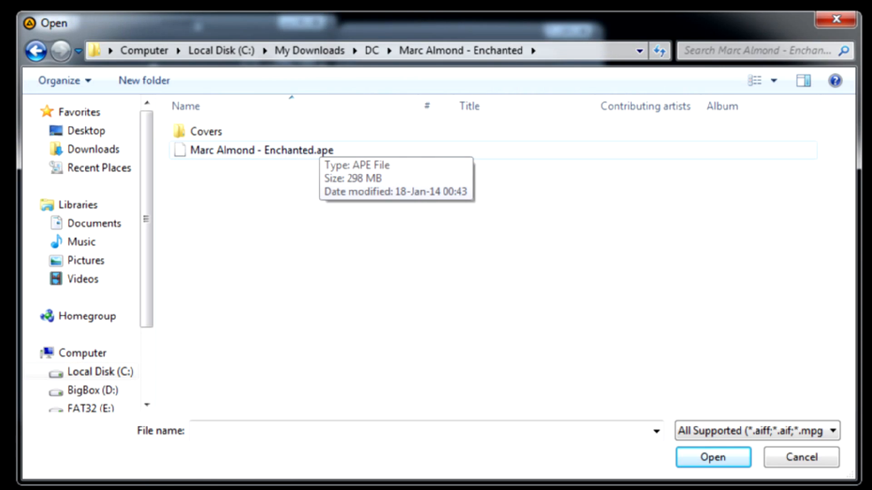
Load the Enchanted APE+CUE rip so its ten tracks fill the playlist.
left_click(712, 456)
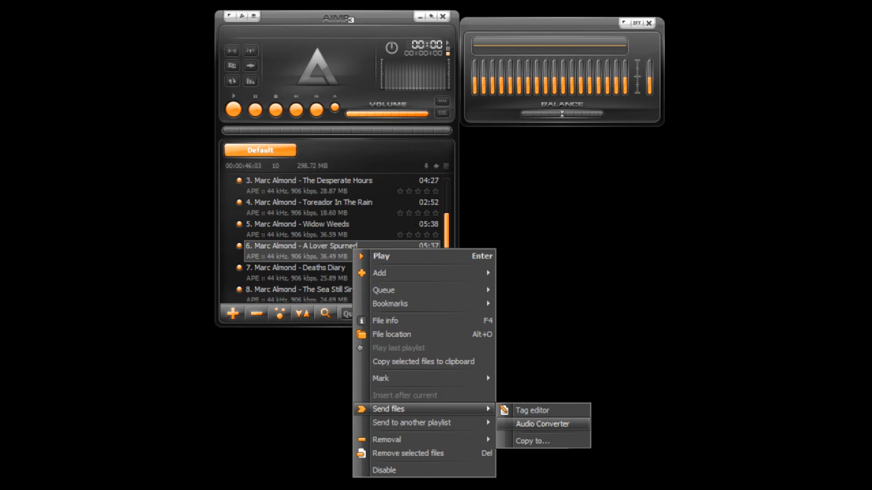
Send track 6 'A Lover Spurned' to the Audio Converter and start encoding it as 320 kbps MP3.
left_click(542, 424)
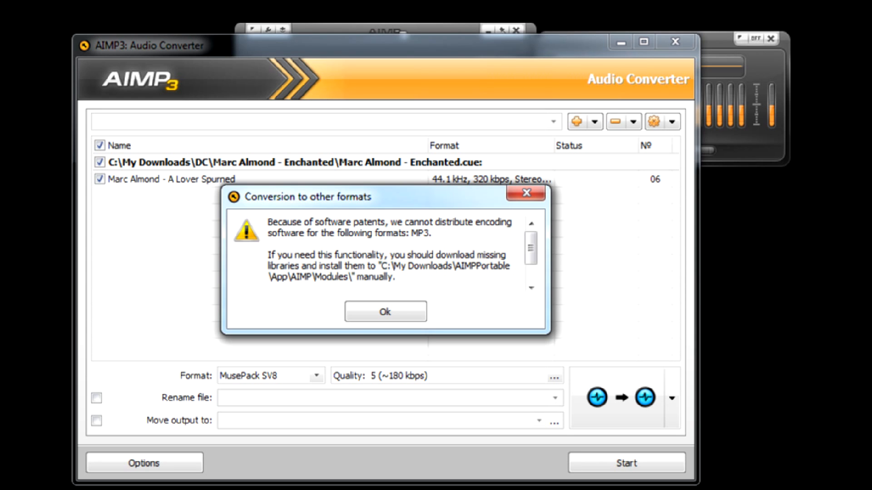
left_click(385, 312)
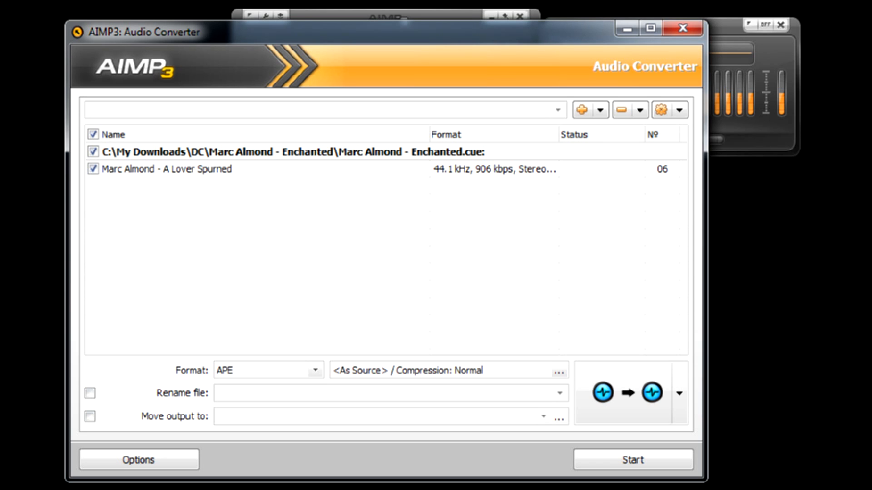
left_click(494, 249)
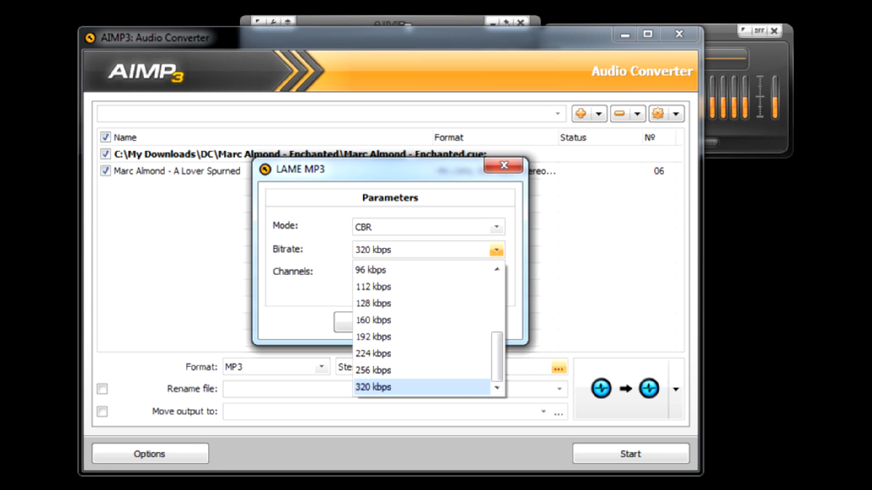
left_click(630, 454)
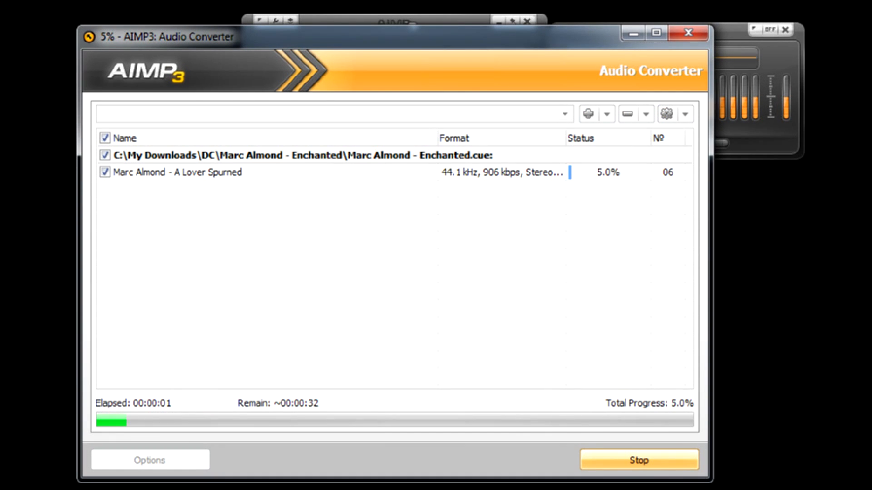